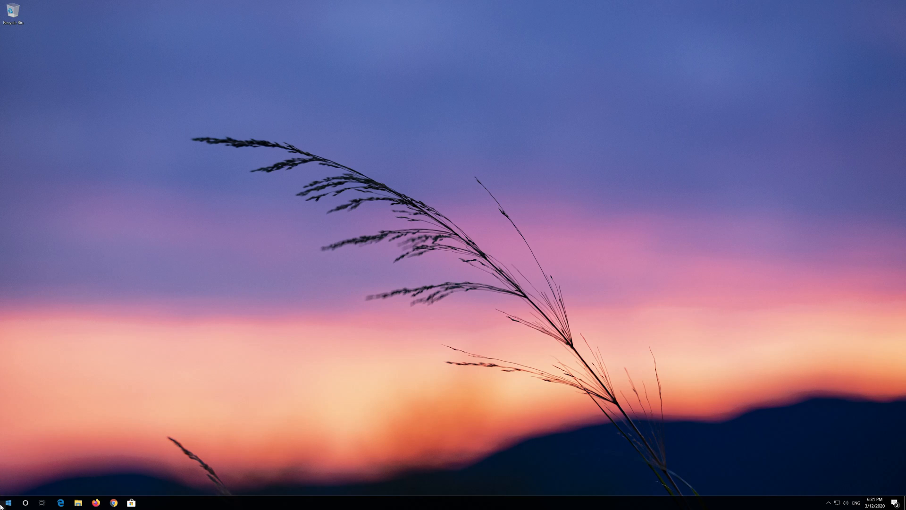
Open the Settings app from Start and go to System, landing on Display
{"action": "left_click", "coordinate": [8, 502]}
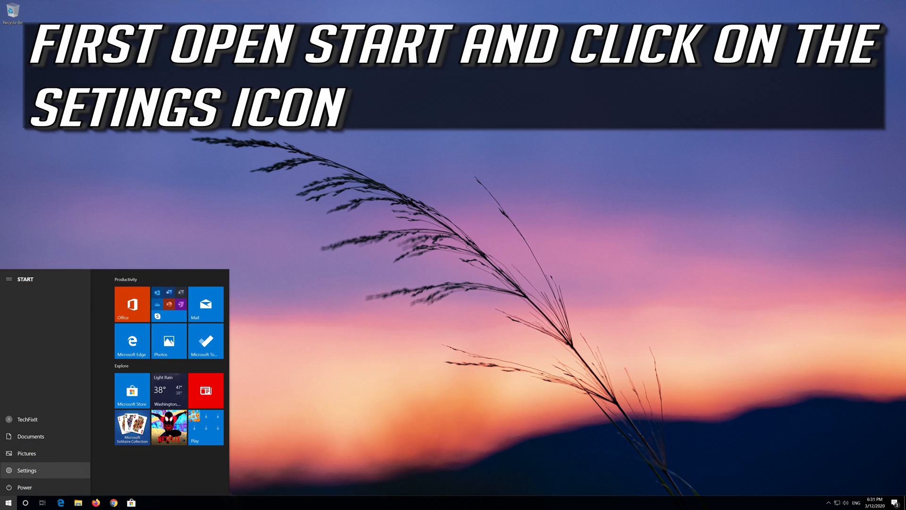
{"action": "mouse_move", "coordinate": [40, 474]}
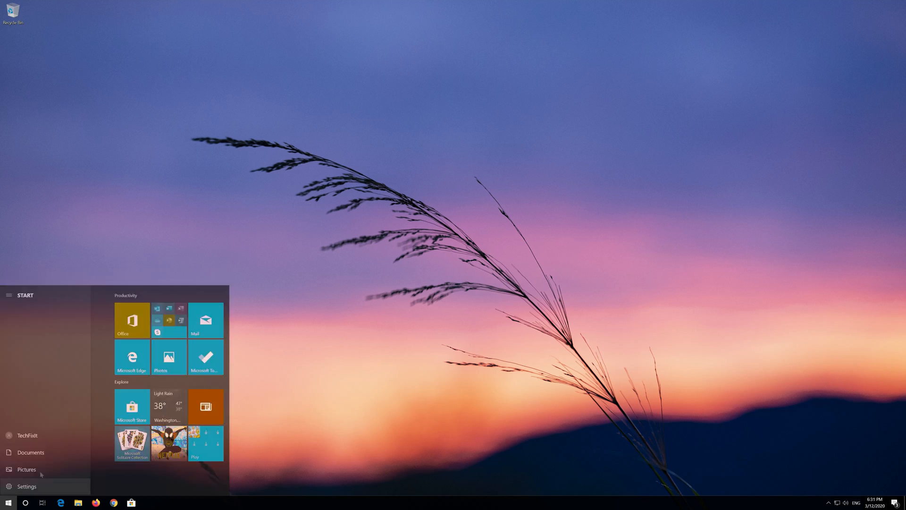
{"action": "left_click", "coordinate": [26, 487]}
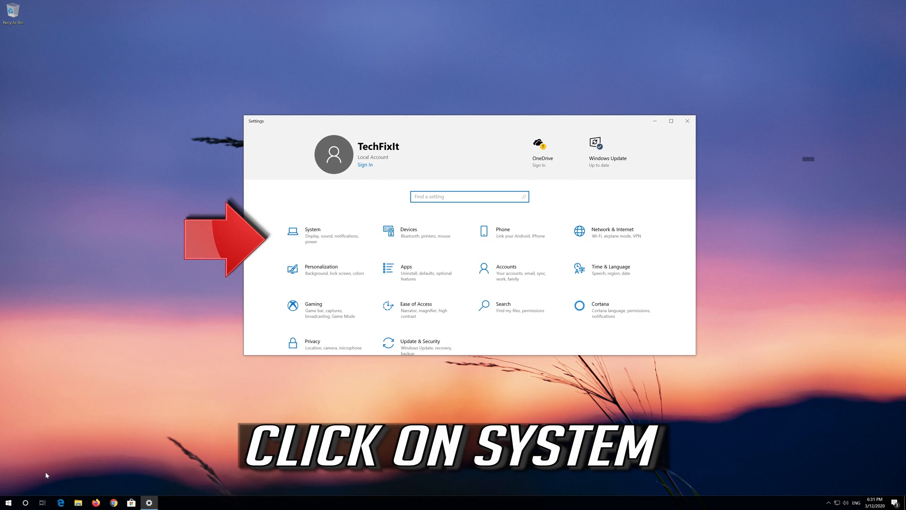
{"action": "mouse_move", "coordinate": [326, 235]}
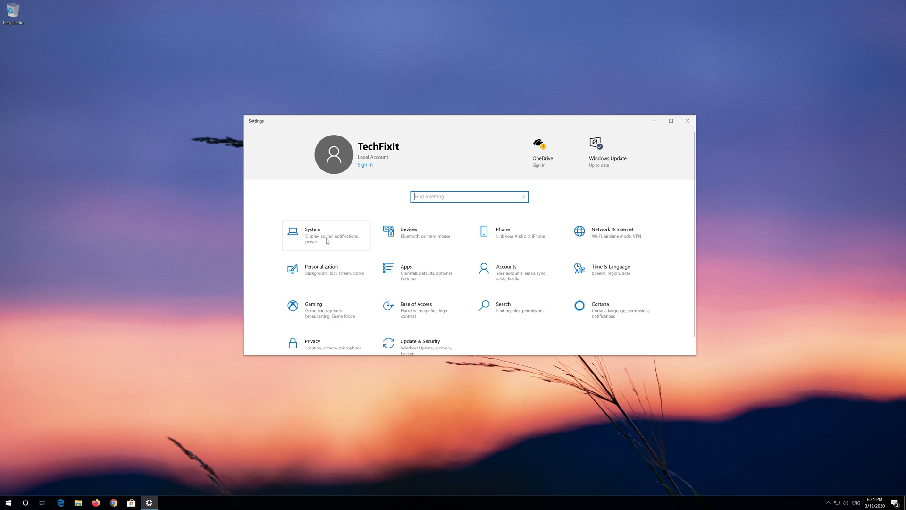
{"action": "left_click", "coordinate": [325, 235]}
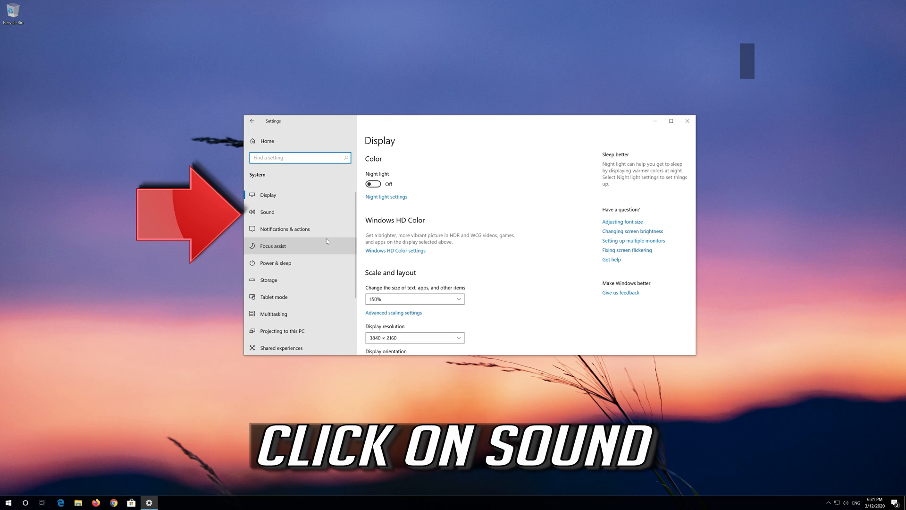
{"action": "mouse_move", "coordinate": [309, 211]}
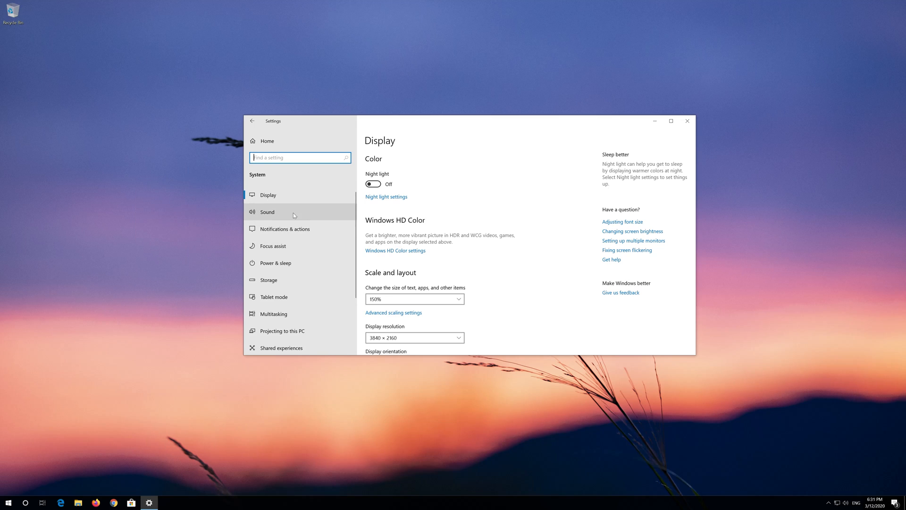
Show the Sound page and choose the High Definition Audio speakers as output
{"action": "left_click", "coordinate": [267, 212]}
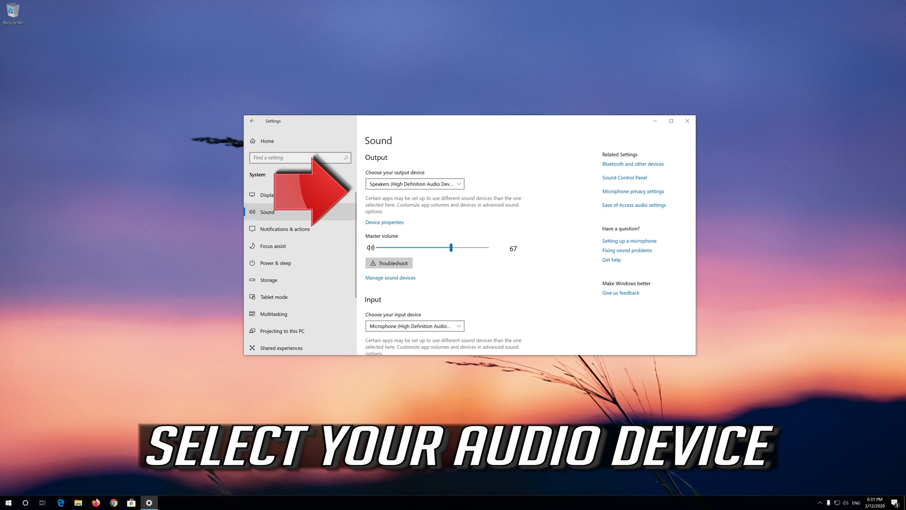
{"action": "left_click", "coordinate": [414, 184]}
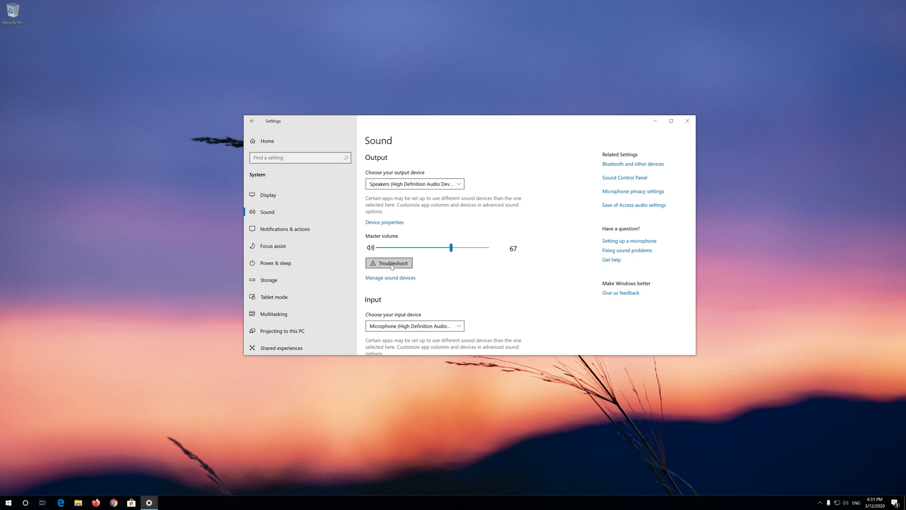
{"action": "left_click", "coordinate": [389, 263]}
{"action": "type", "text": "device manager"}
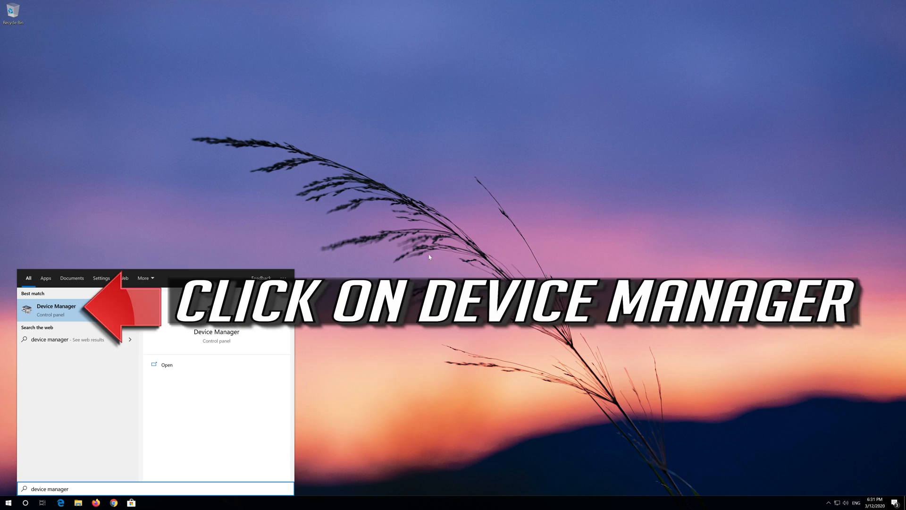
{"action": "mouse_move", "coordinate": [57, 309]}
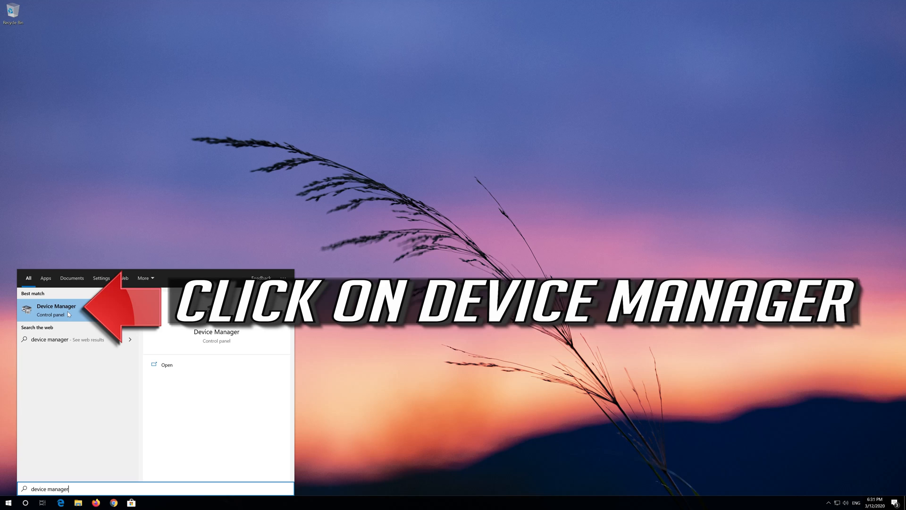
Open Device Manager, expand Sound, video and game controllers, and right-click High Definition Audio Device
{"action": "left_click", "coordinate": [57, 307]}
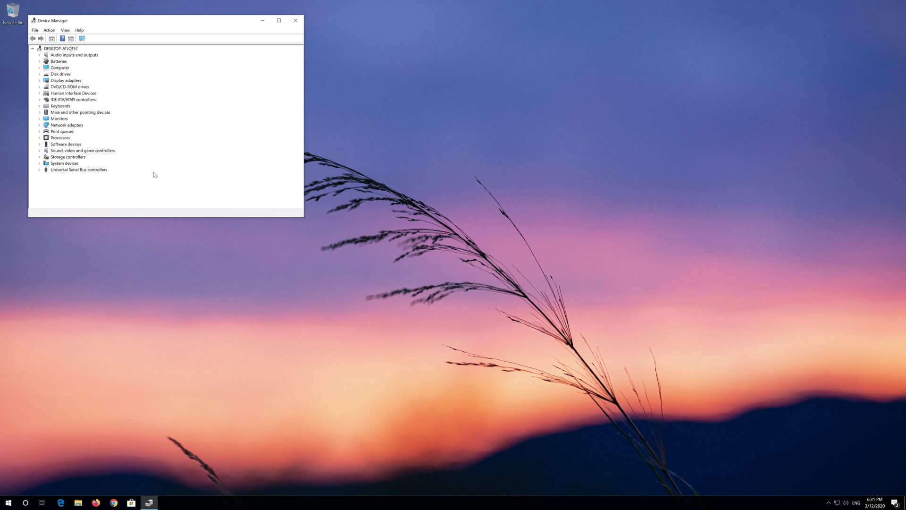
{"action": "left_click_drag", "start_coordinate": [166, 20], "coordinate": [334, 100]}
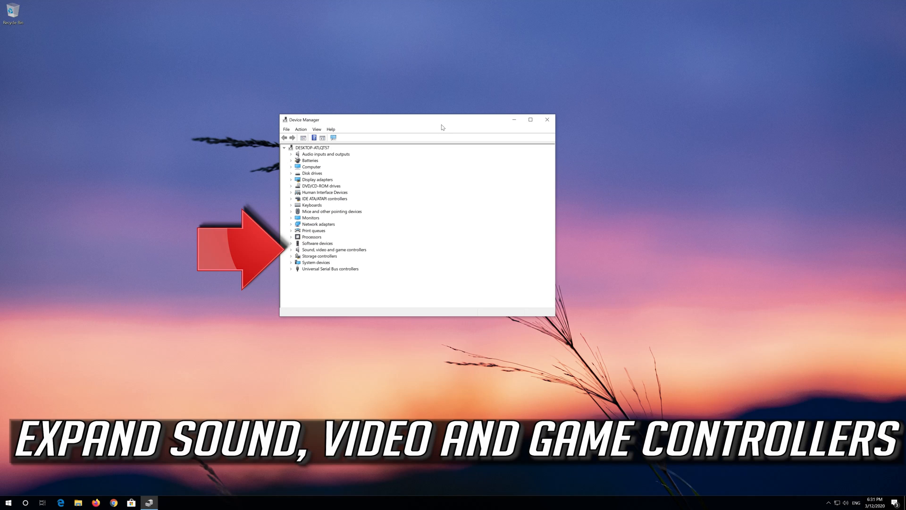
{"action": "mouse_move", "coordinate": [337, 255]}
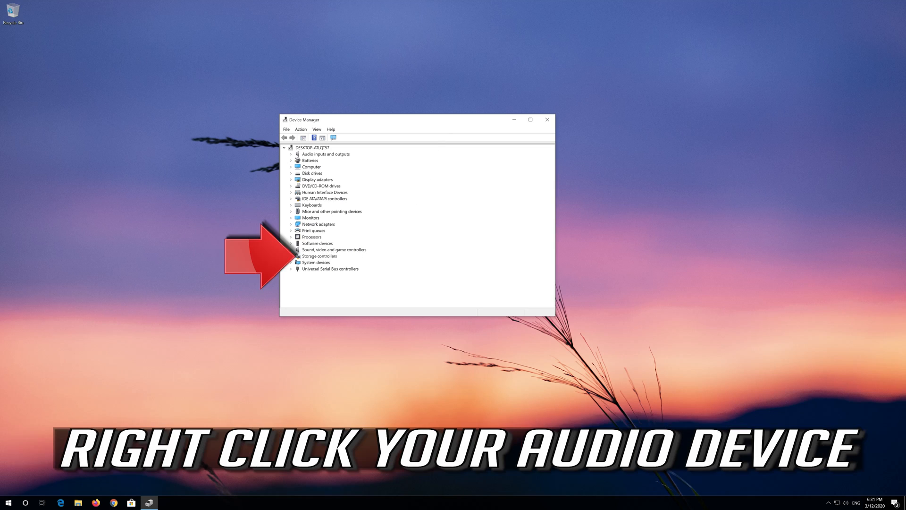
{"action": "left_click", "coordinate": [291, 249]}
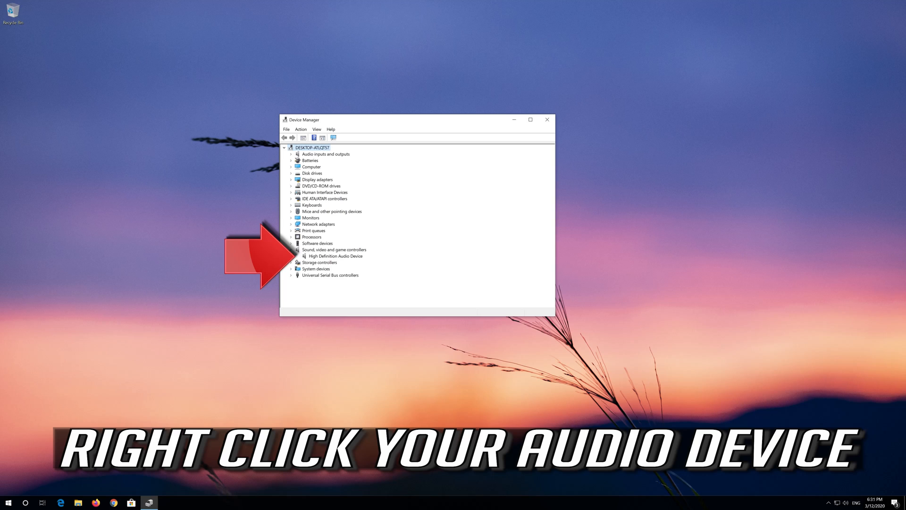
{"action": "left_click", "coordinate": [335, 255]}
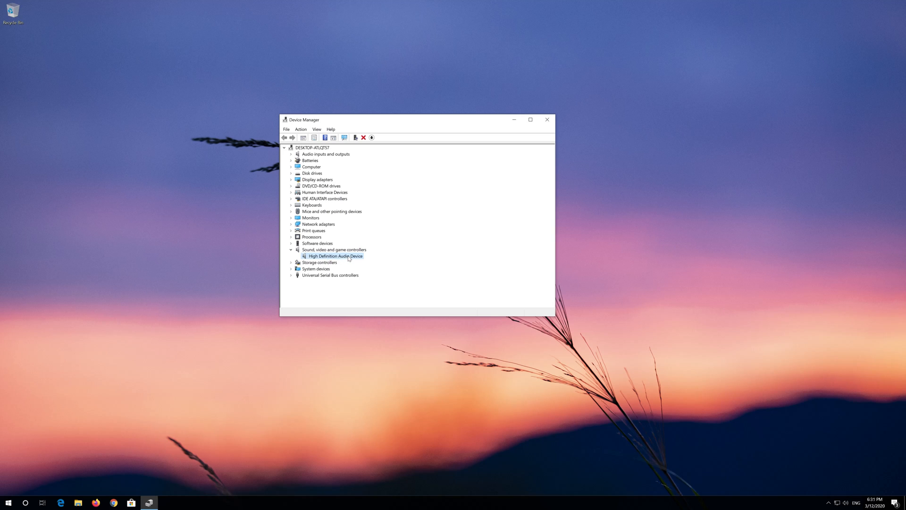
{"action": "right_click", "coordinate": [336, 255]}
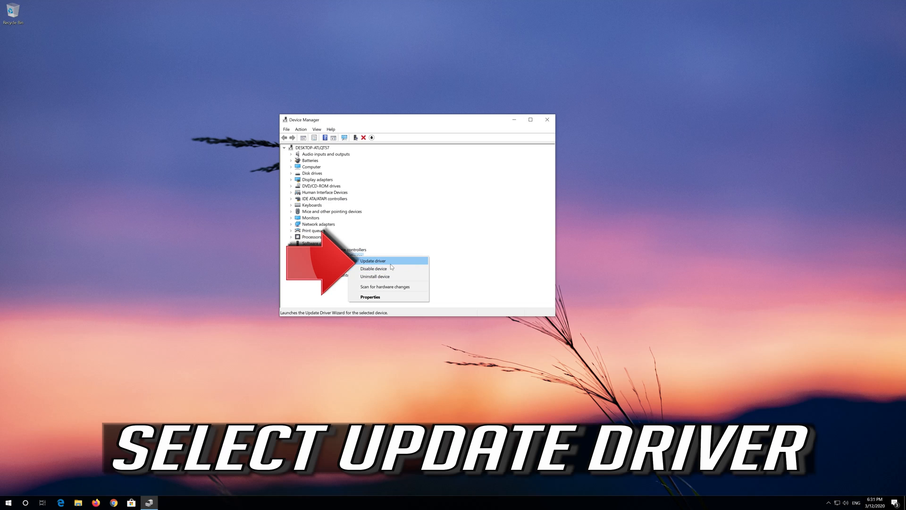
Run an automatic driver update for High Definition Audio Device, finding the best driver installed
{"action": "left_click", "coordinate": [373, 261]}
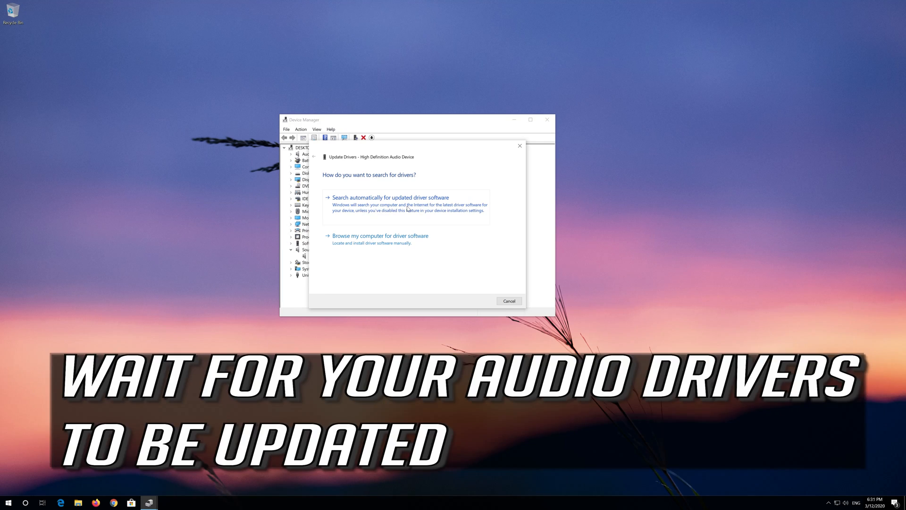
{"action": "left_click", "coordinate": [390, 198]}
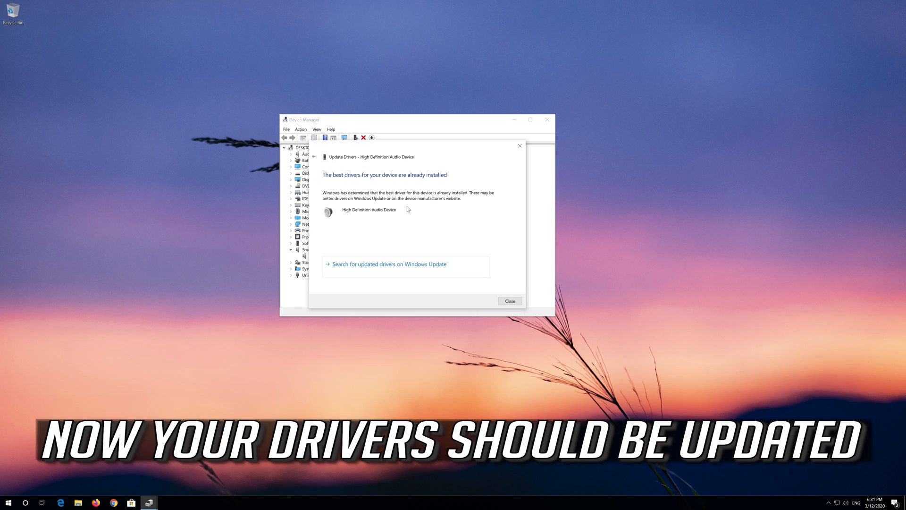
{"action": "mouse_move", "coordinate": [407, 210]}
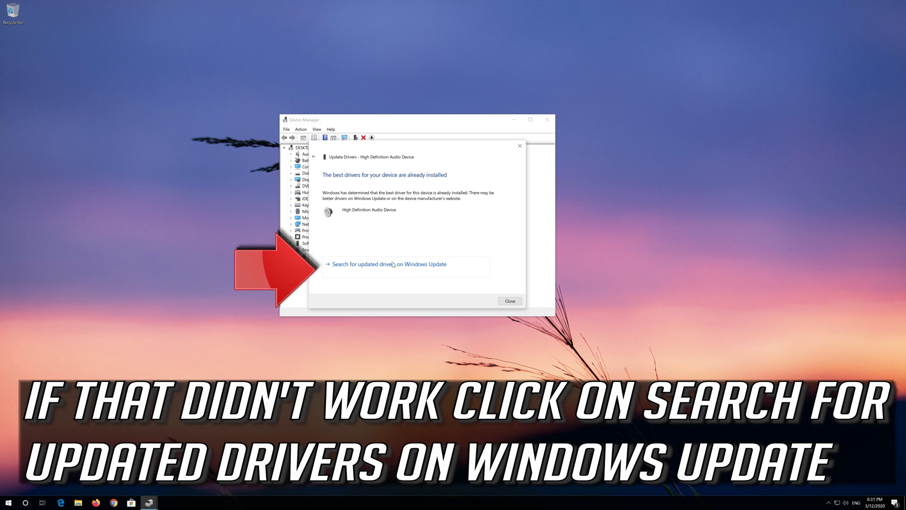
{"action": "mouse_move", "coordinate": [403, 268]}
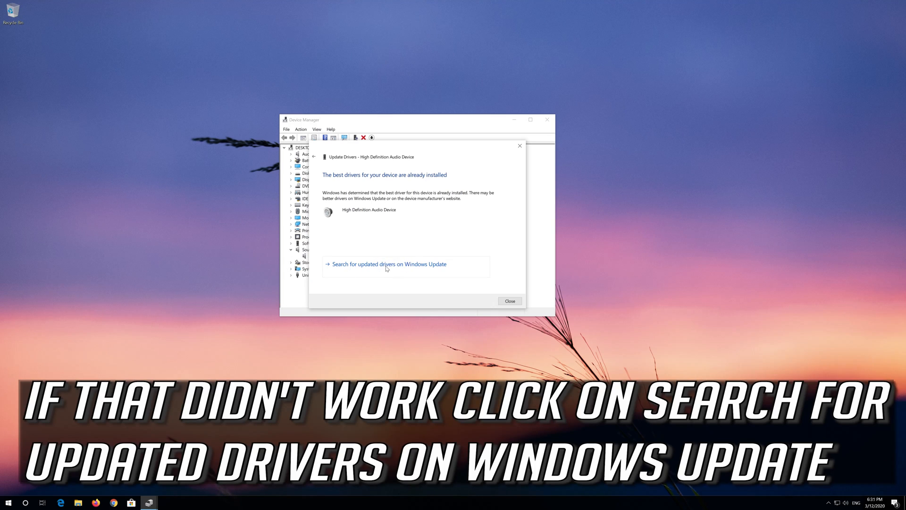
Search for updated drivers on Windows Update and start checking for updates
{"action": "left_click", "coordinate": [509, 301]}
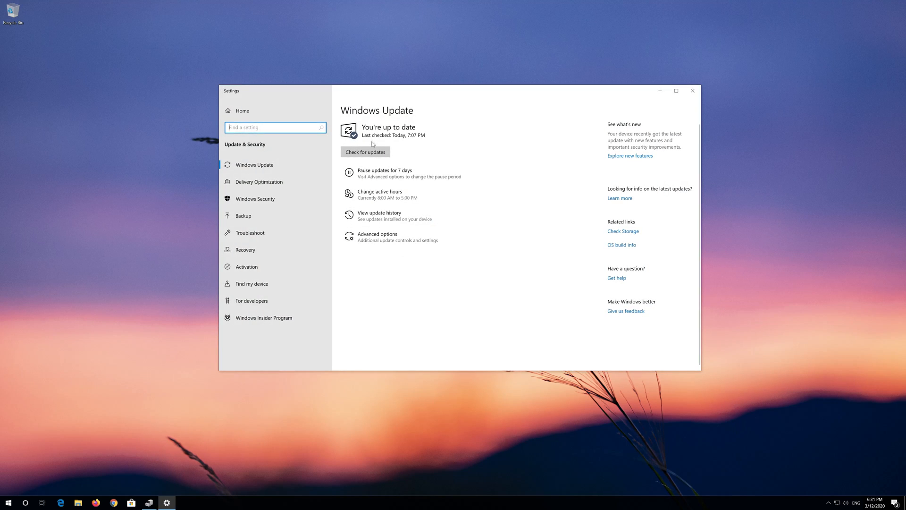
{"action": "left_click", "coordinate": [365, 151]}
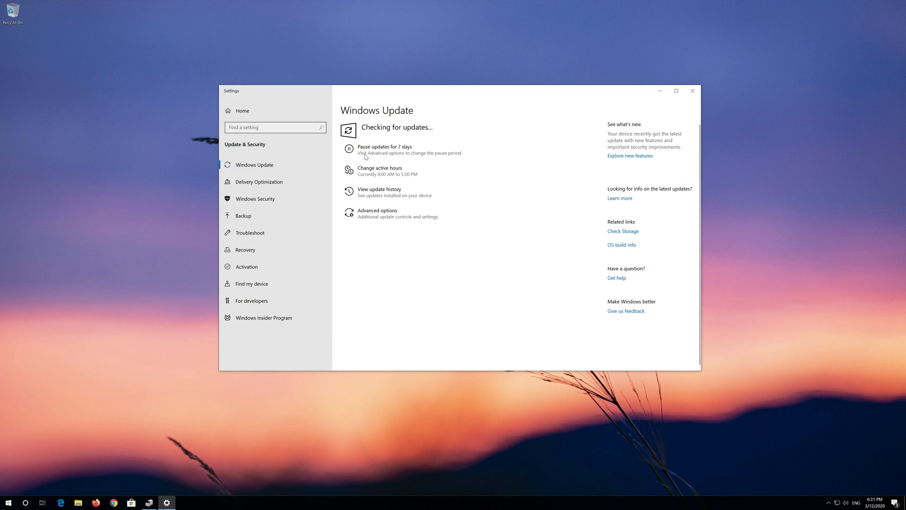
{"action": "mouse_move", "coordinate": [385, 149]}
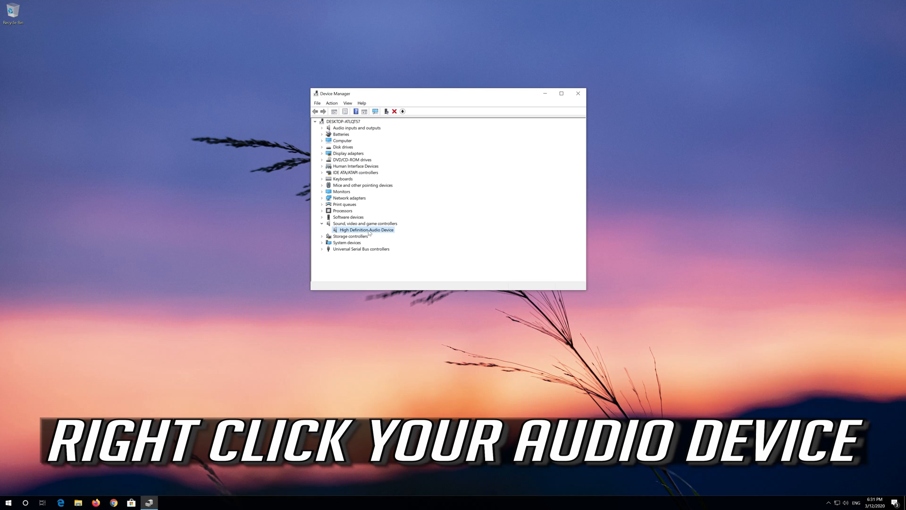
Uninstall High Definition Audio Device from its context menu in Device Manager
{"action": "right_click", "coordinate": [366, 229]}
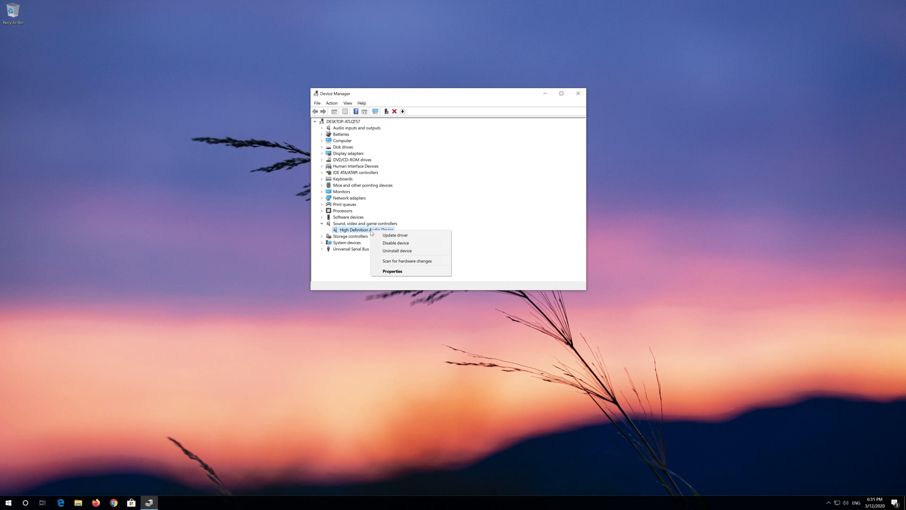
{"action": "mouse_move", "coordinate": [397, 250]}
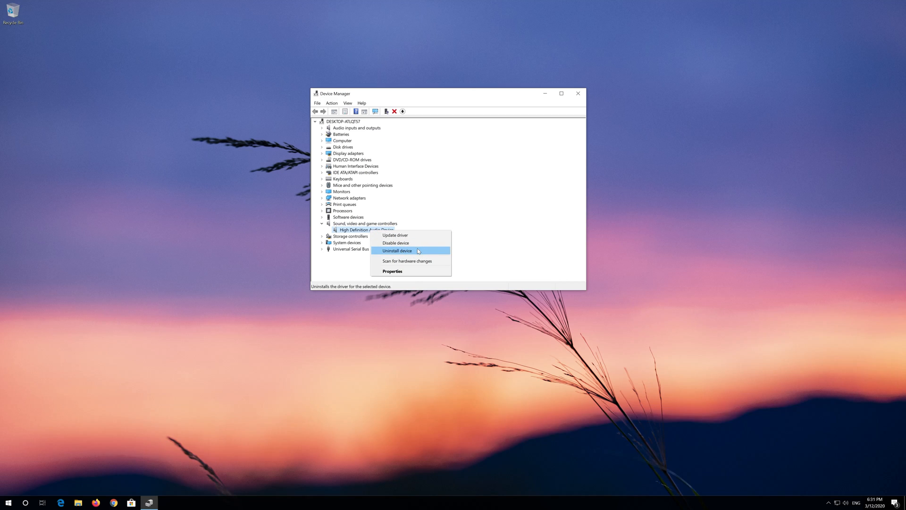
{"action": "left_click", "coordinate": [397, 250]}
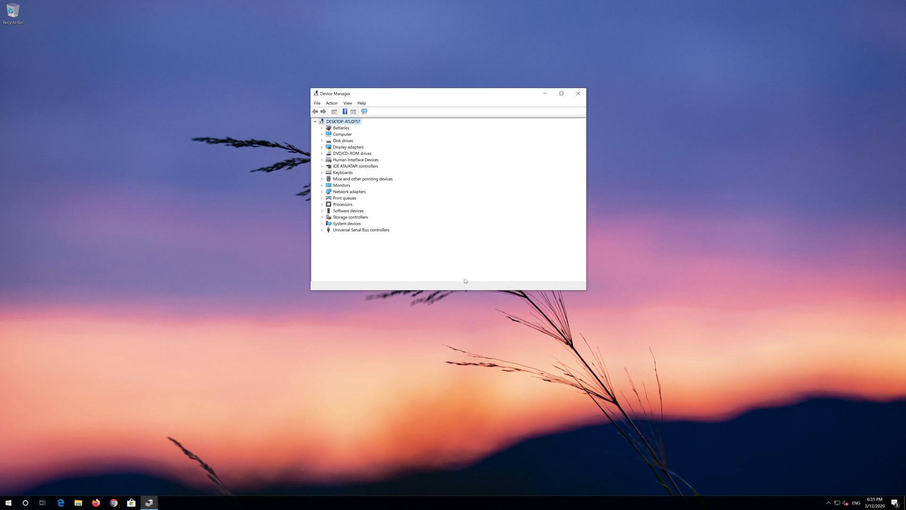
Close Device Manager and show the Start menu's Power options, including Restart
{"action": "left_click", "coordinate": [577, 93]}
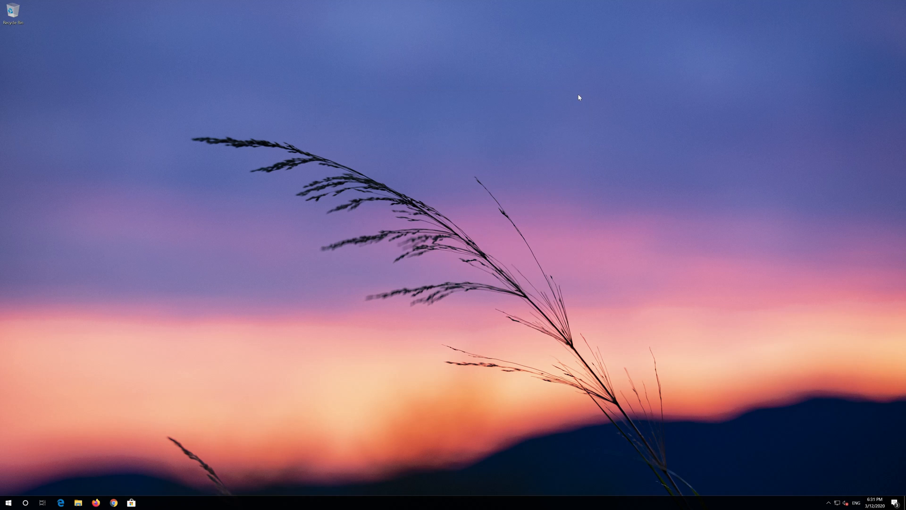
{"action": "left_click", "coordinate": [8, 502]}
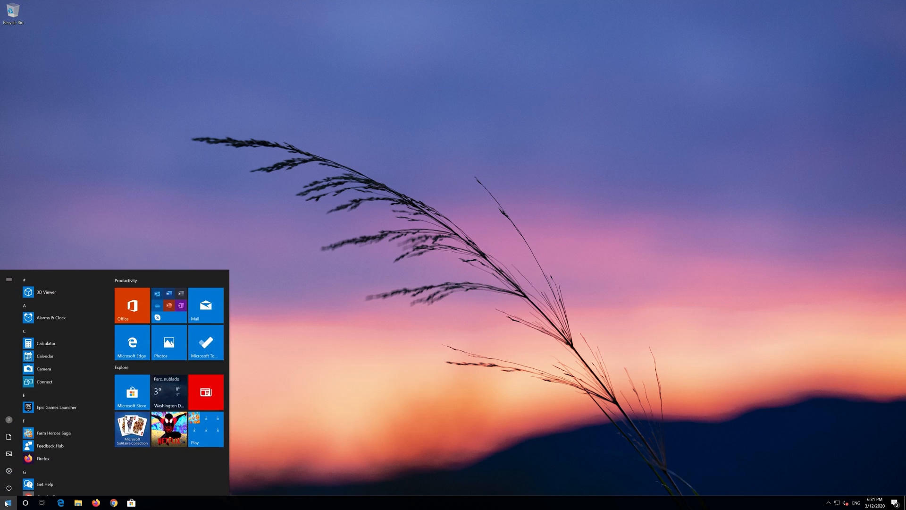
{"action": "left_click", "coordinate": [9, 488]}
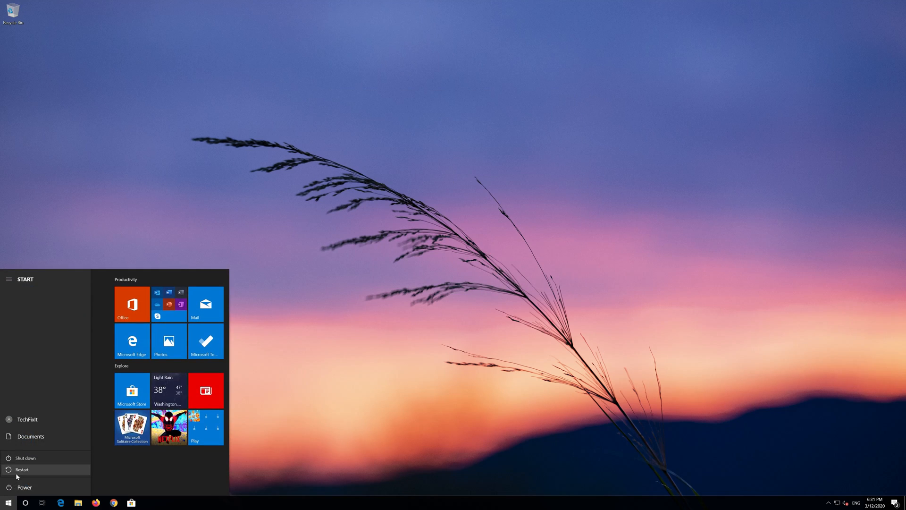